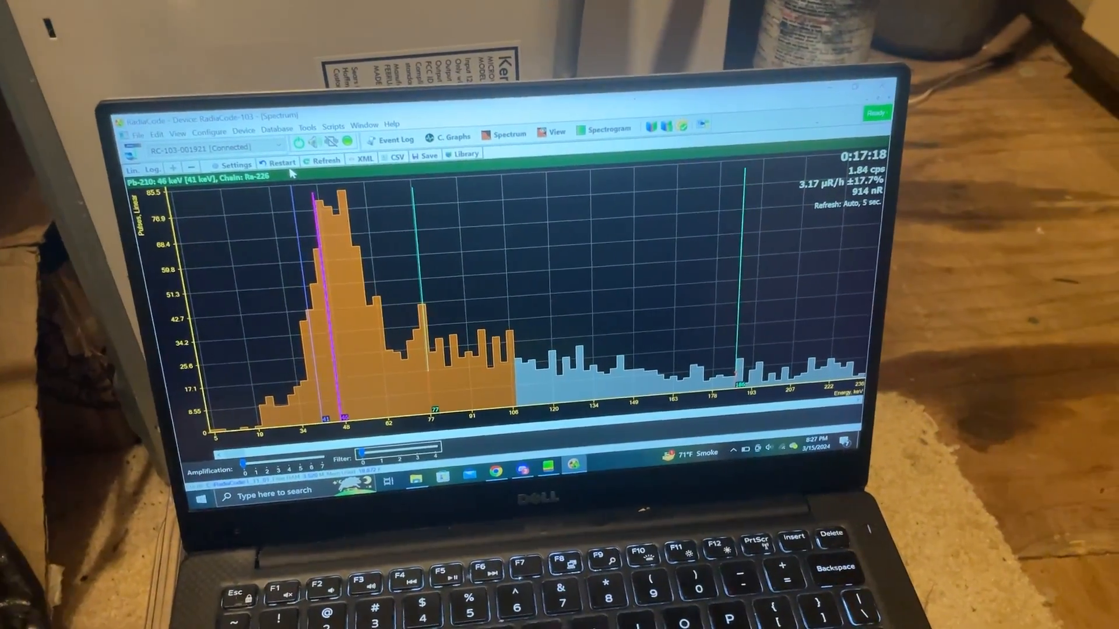
Restart the spectrum data accumulation from zero, confirming Yes in the dialog
click(282, 162)
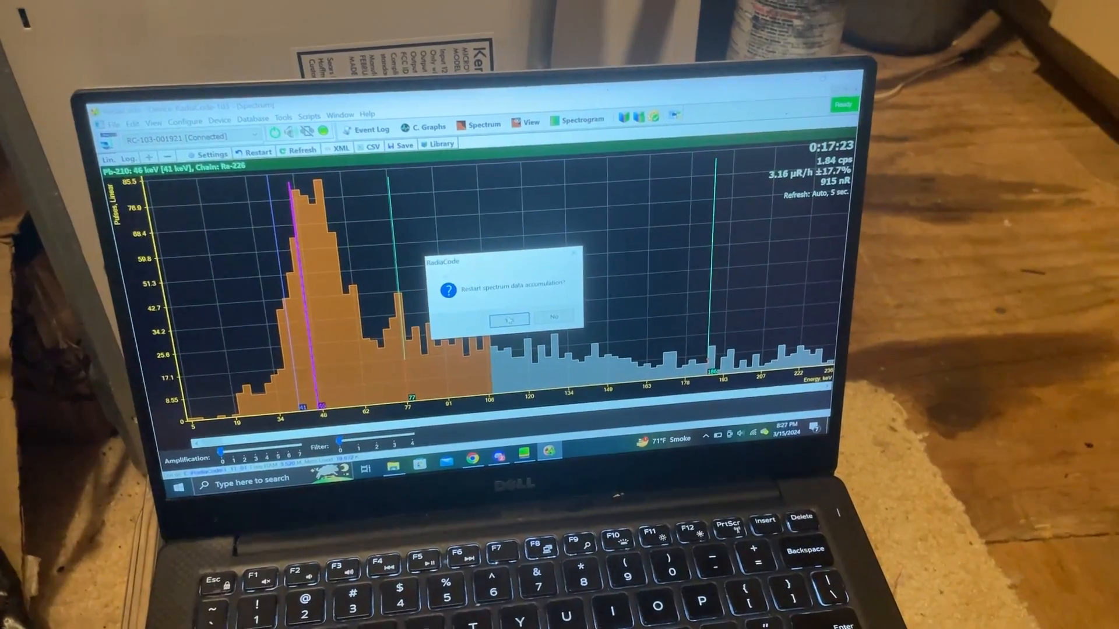
click(509, 317)
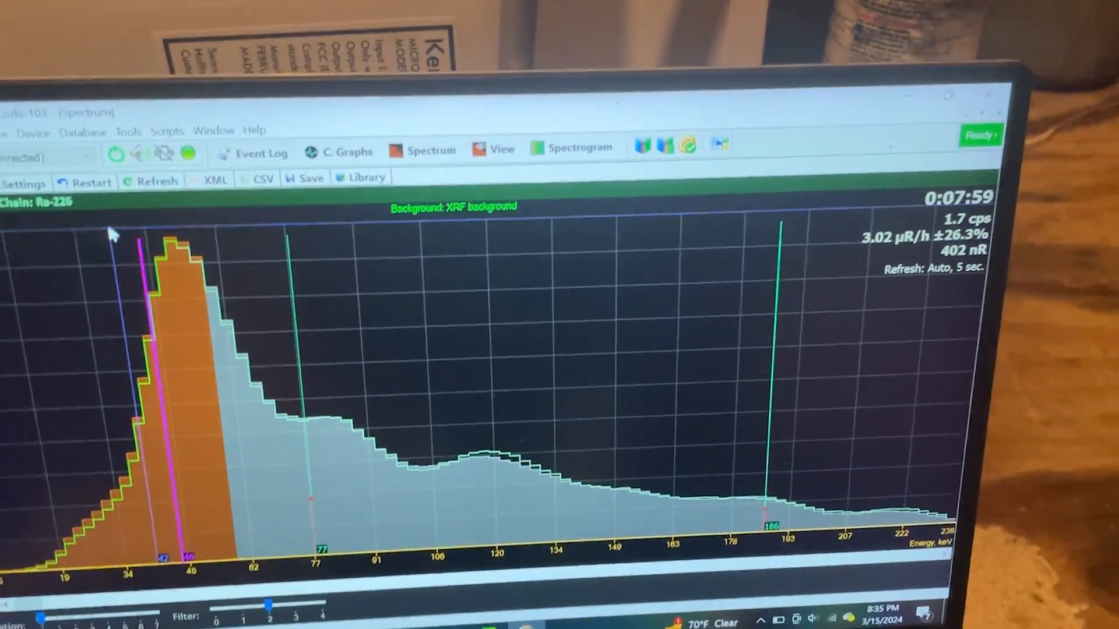
Request another restart of spectrum accumulation, leaving the confirmation prompt open
click(83, 182)
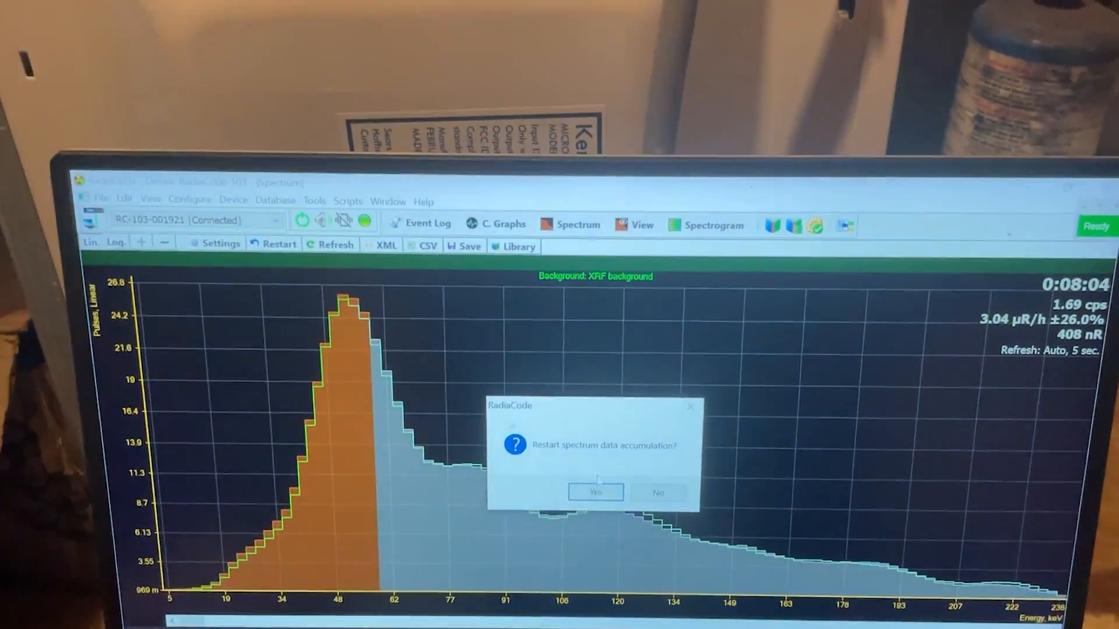